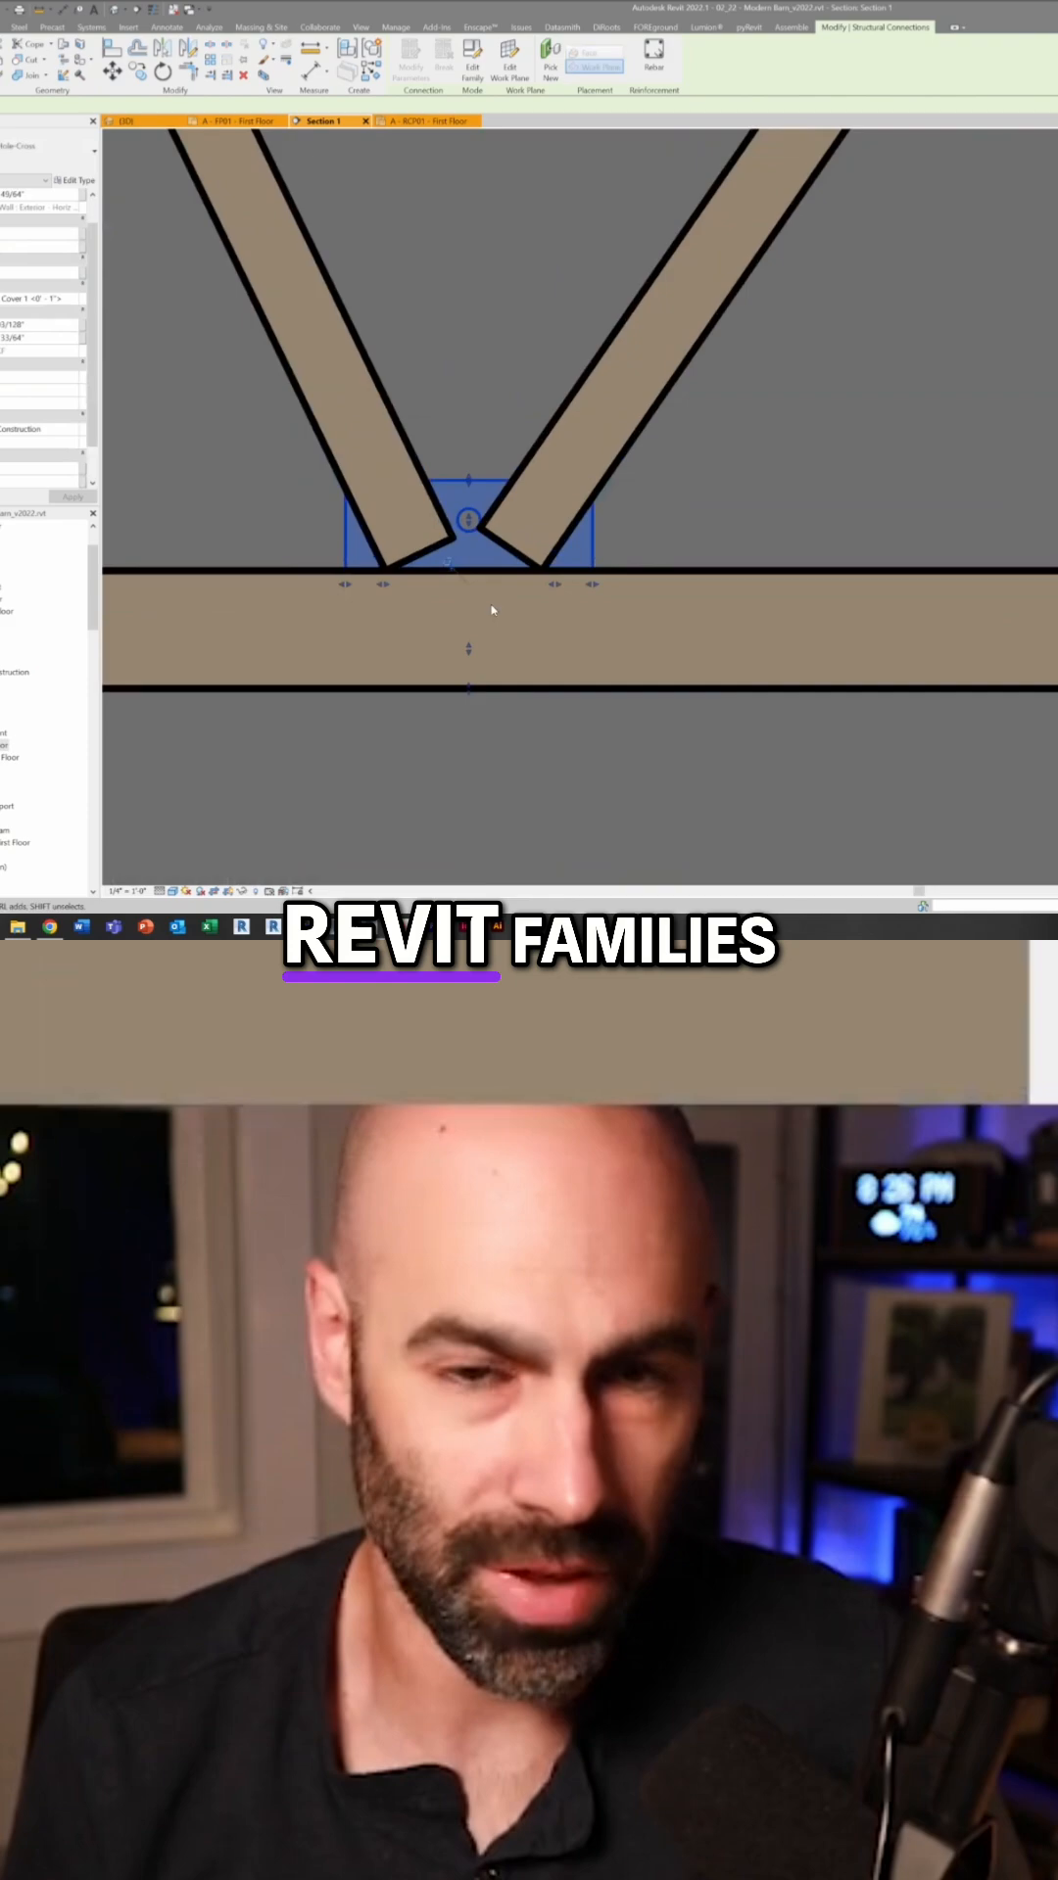
Open the Work Plane dialog for the steel connection plate at the truss bottom chord.
{"action": "left_click", "coordinate": [426, 120]}
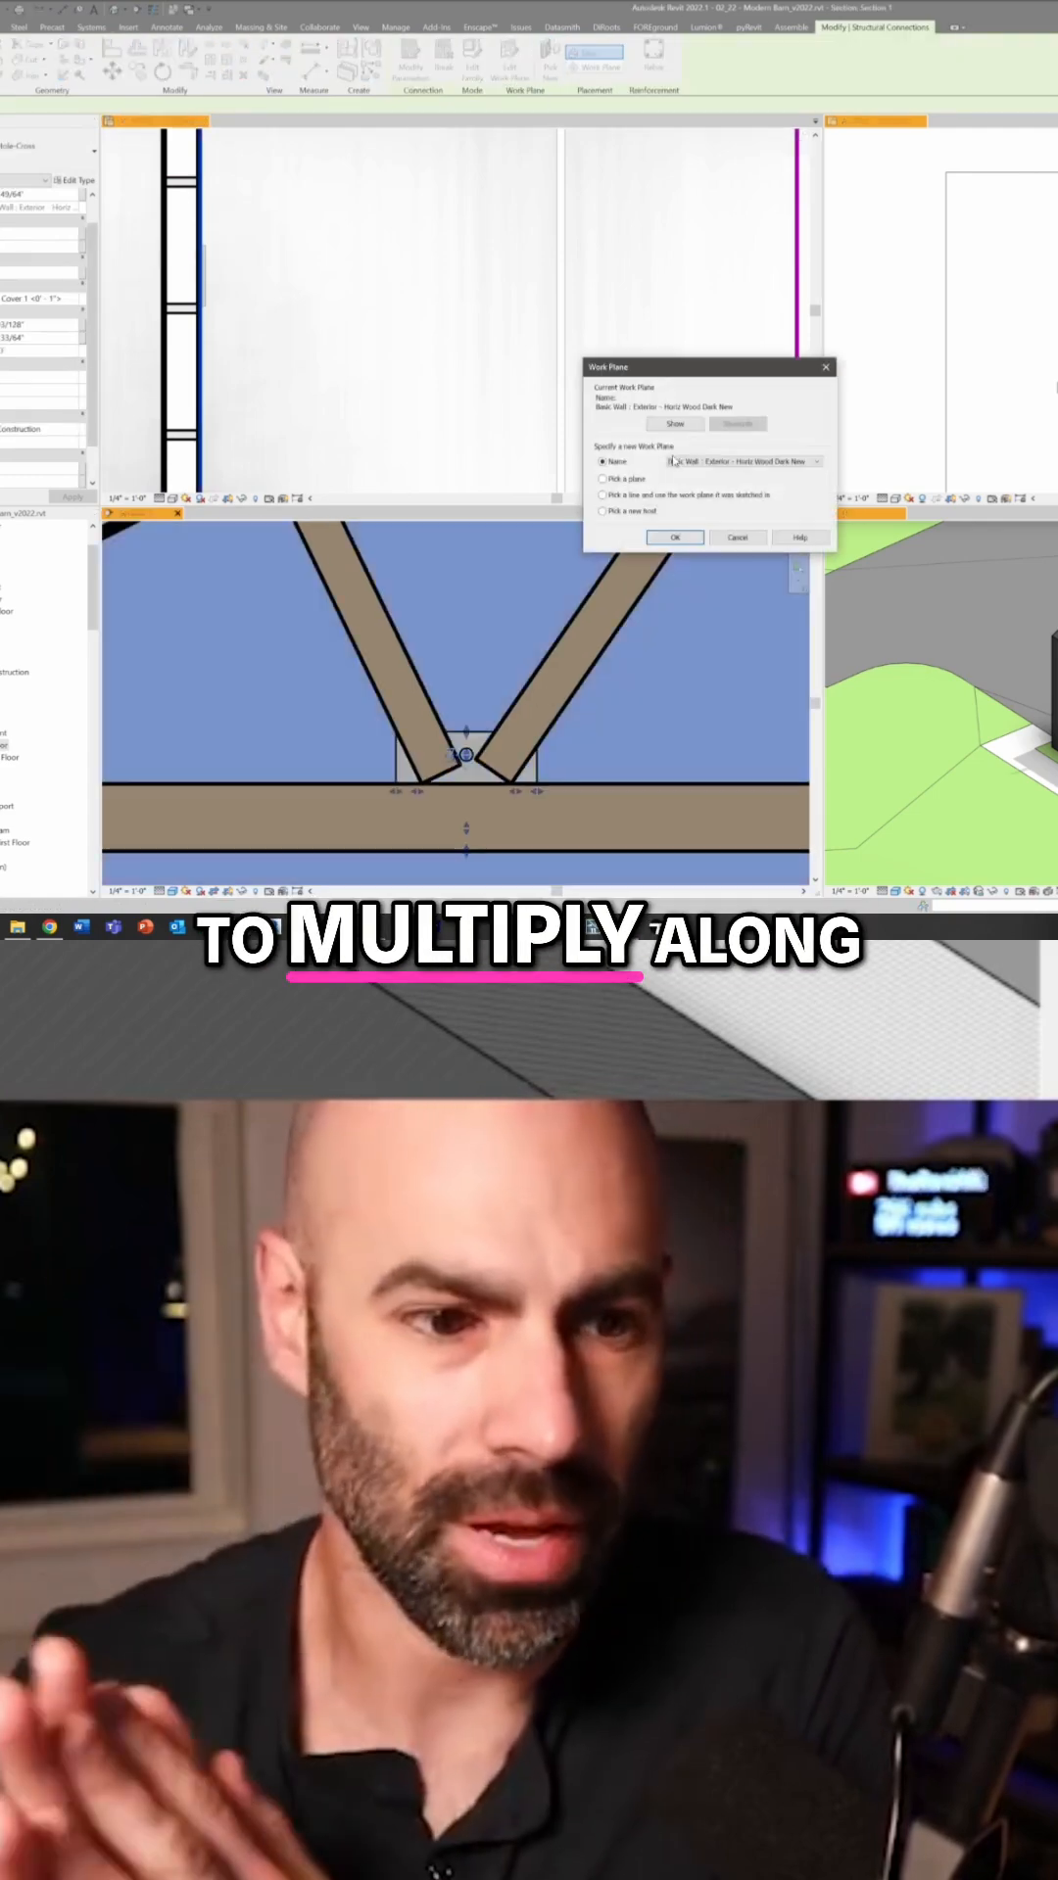
Close the Work Plane dialog and group the trusses and connection plates into a named model group.
{"action": "left_click", "coordinate": [673, 536]}
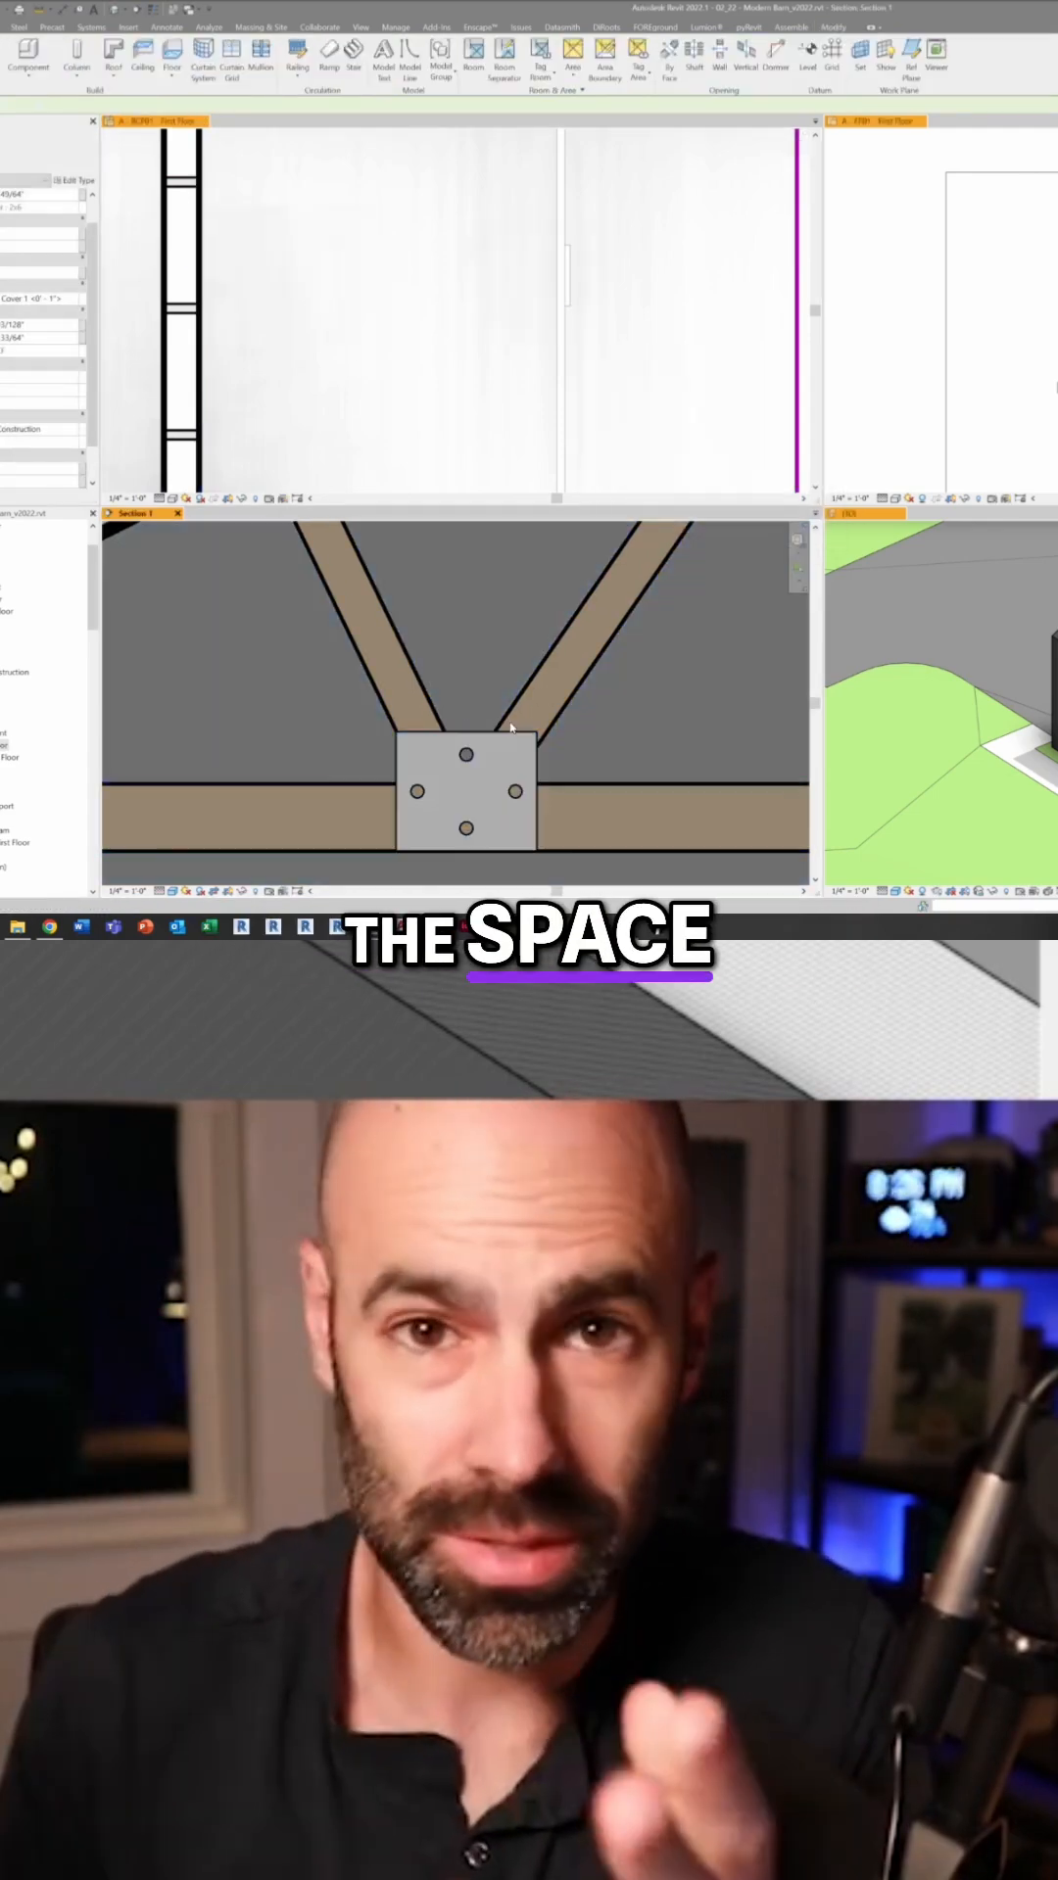
{"action": "left_click", "coordinate": [465, 791]}
{"action": "type", "text": "Truss Grid"}
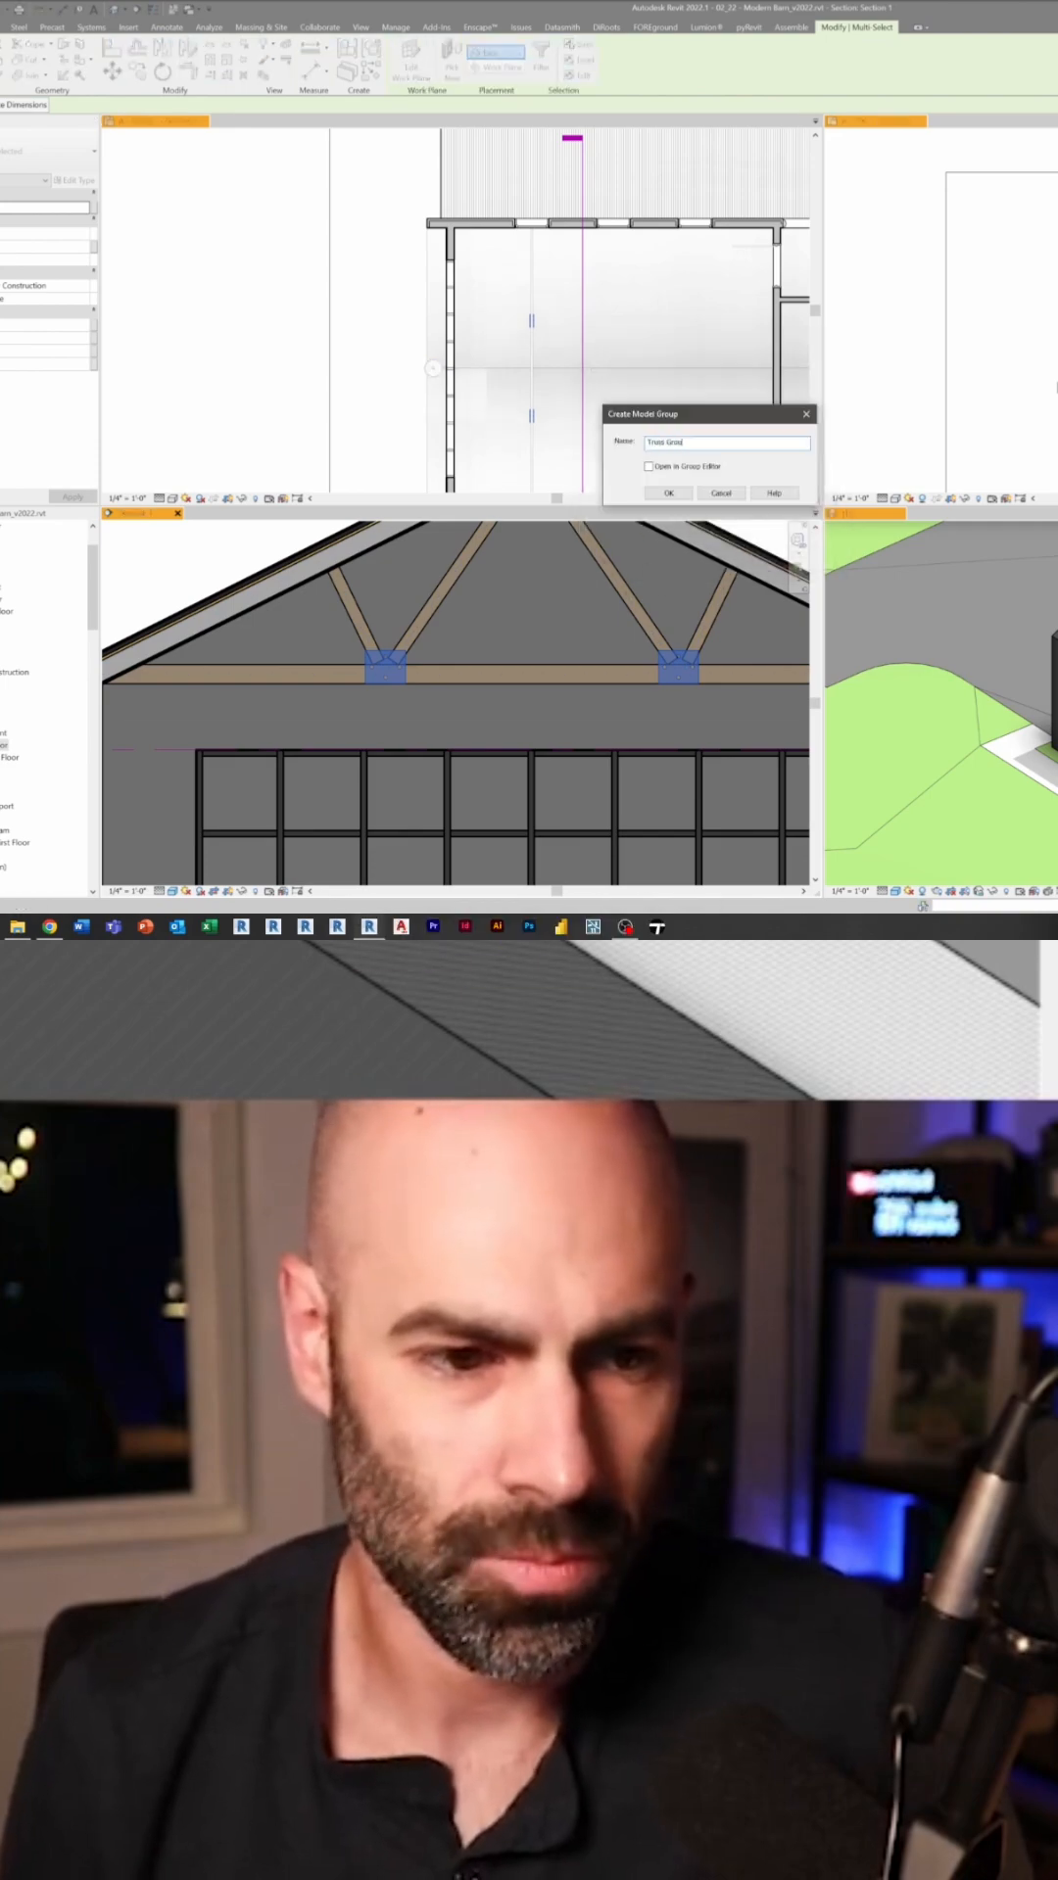
{"action": "left_click", "coordinate": [668, 493]}
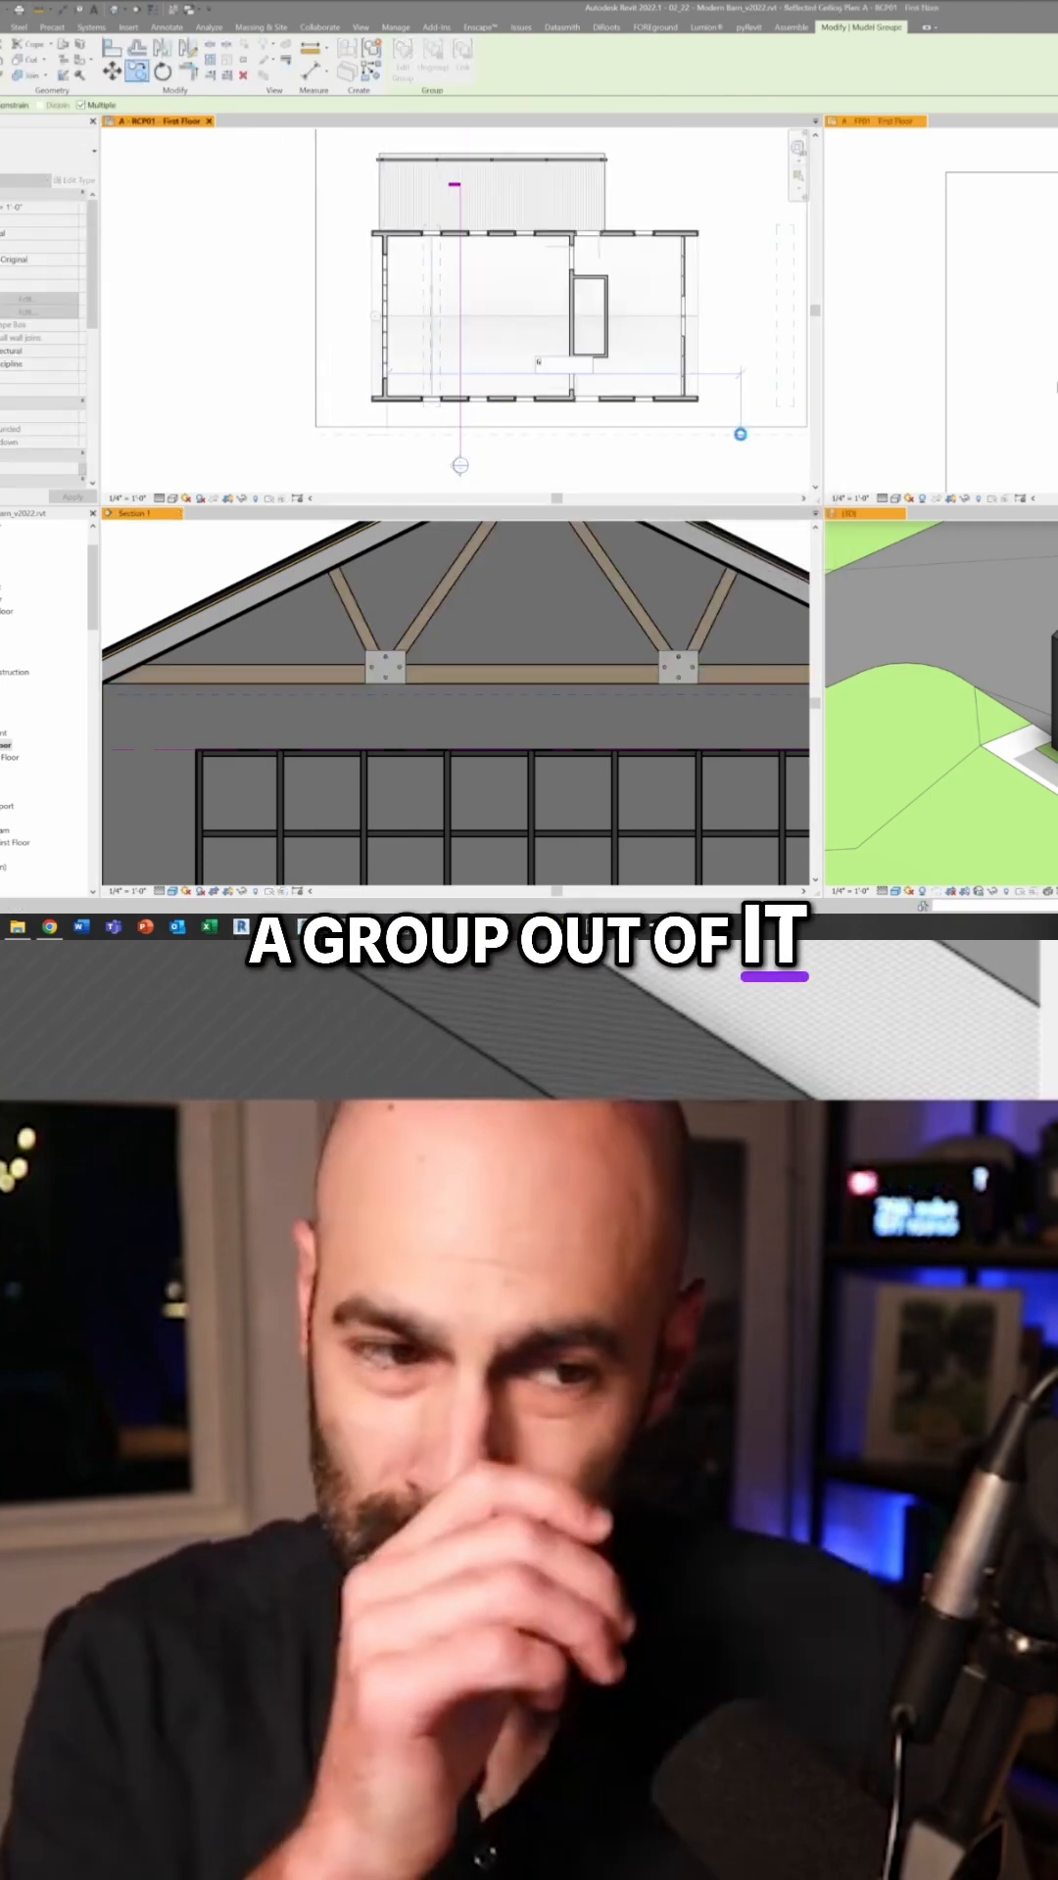